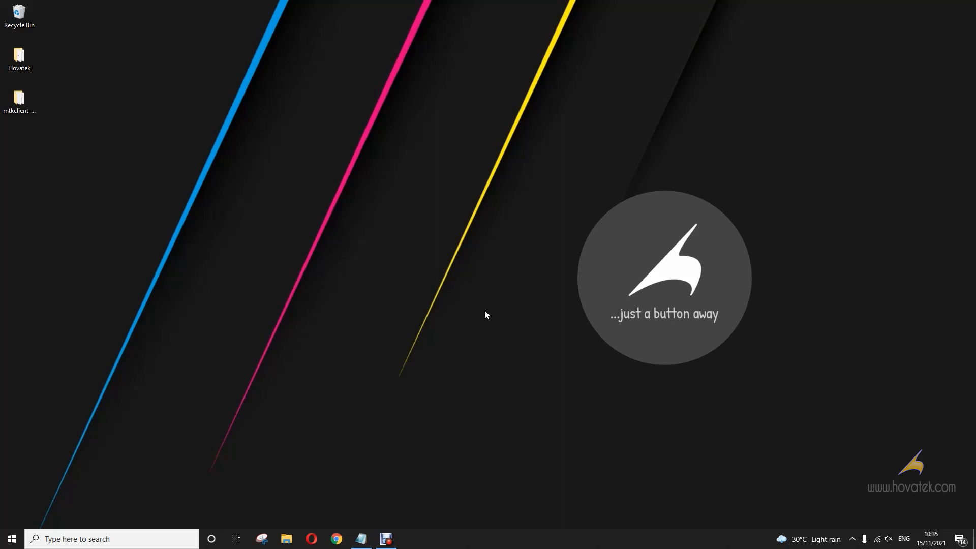
{"action": "mouse_move", "coordinate": [2, 70]}
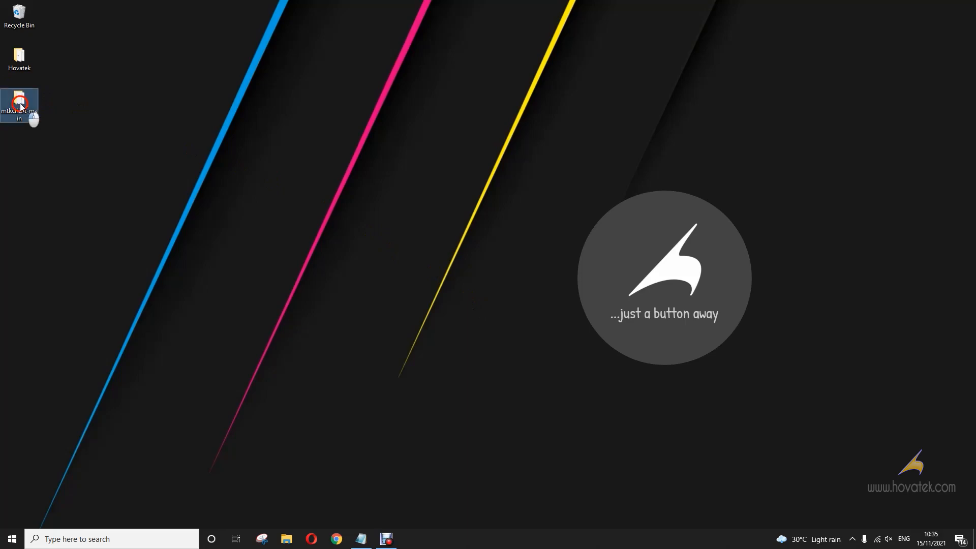
Open the desktop mtkclient-main folder in File Explorer to view mtk, setup and stage2
{"action": "double_click", "coordinate": [19, 106]}
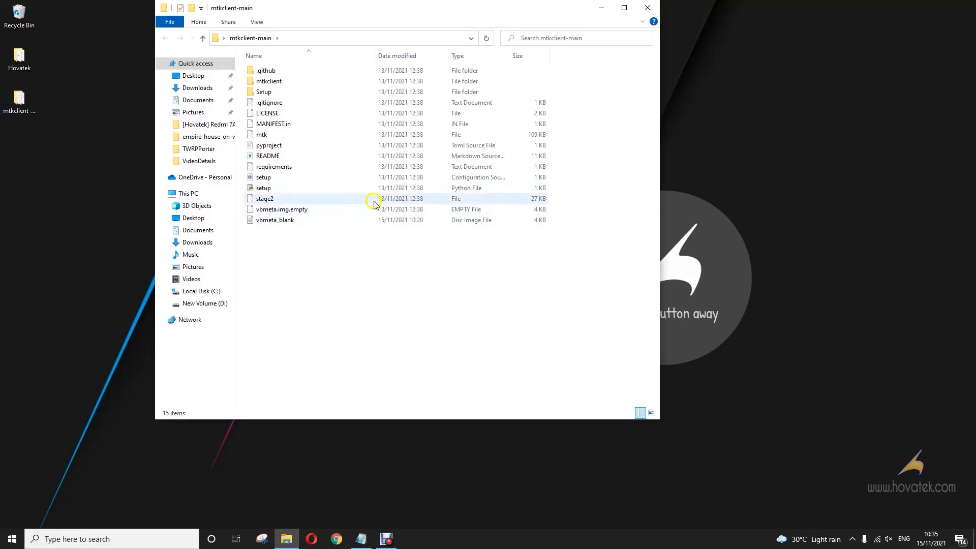
{"action": "mouse_move", "coordinate": [264, 39]}
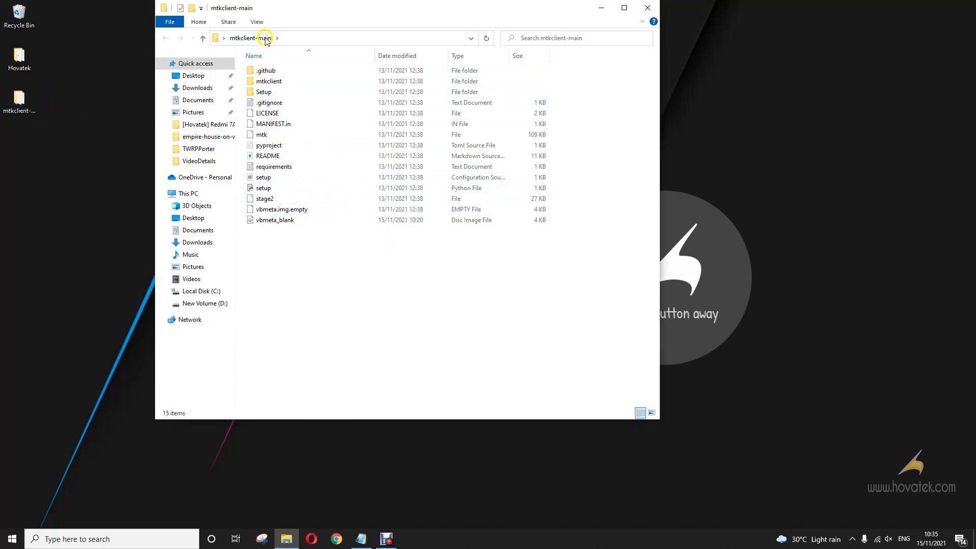
{"action": "left_click", "coordinate": [293, 44]}
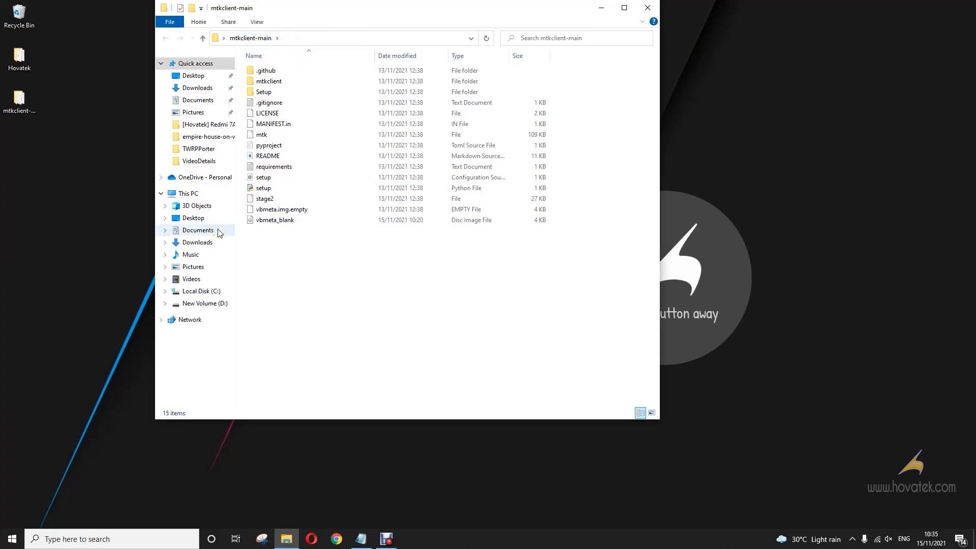
Launch Command Prompt from search and cd into C:\Users\USER\Desktop\mtkclient-main
{"action": "type", "text": "cmd"}
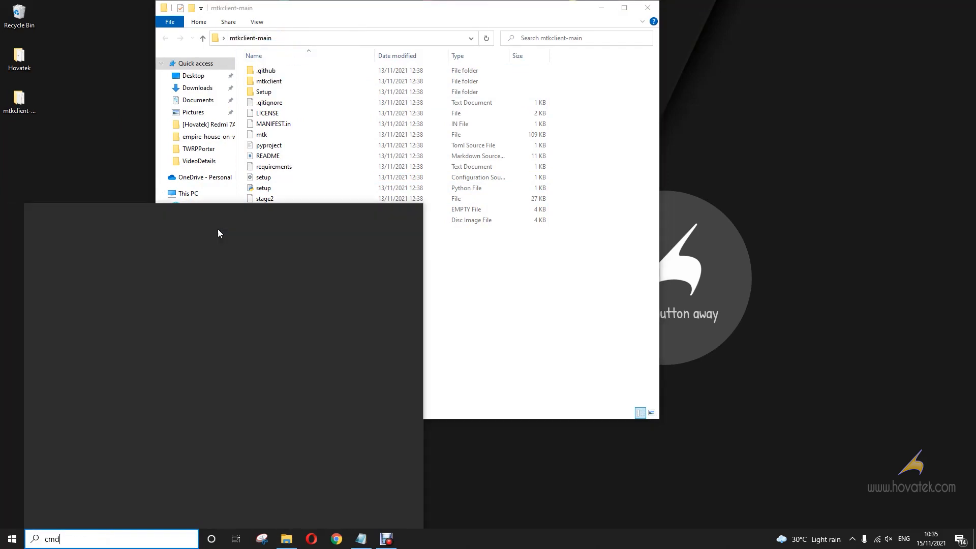
{"action": "key", "text": "Enter"}
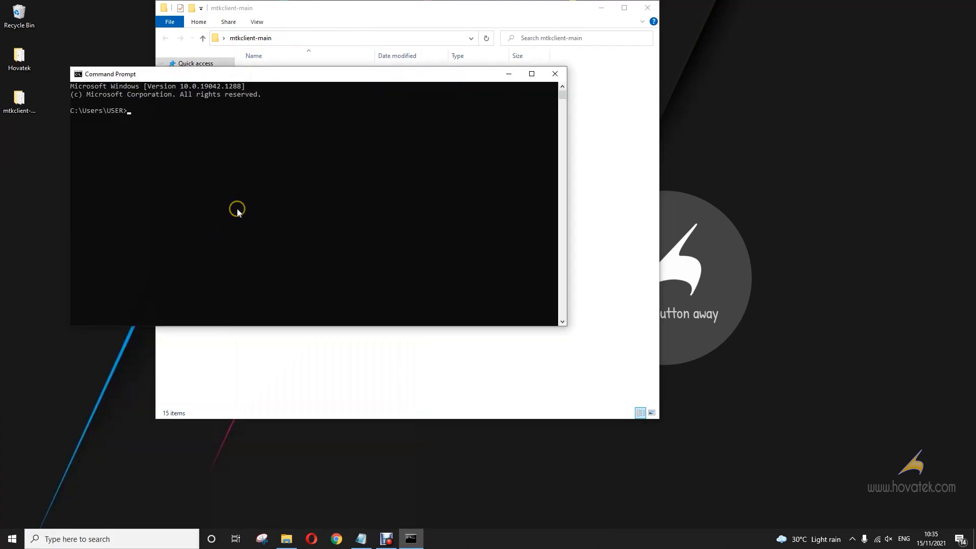
{"action": "type", "text": "cd C:\\Users\\USER\\Desktop\\mtkclient-main"}
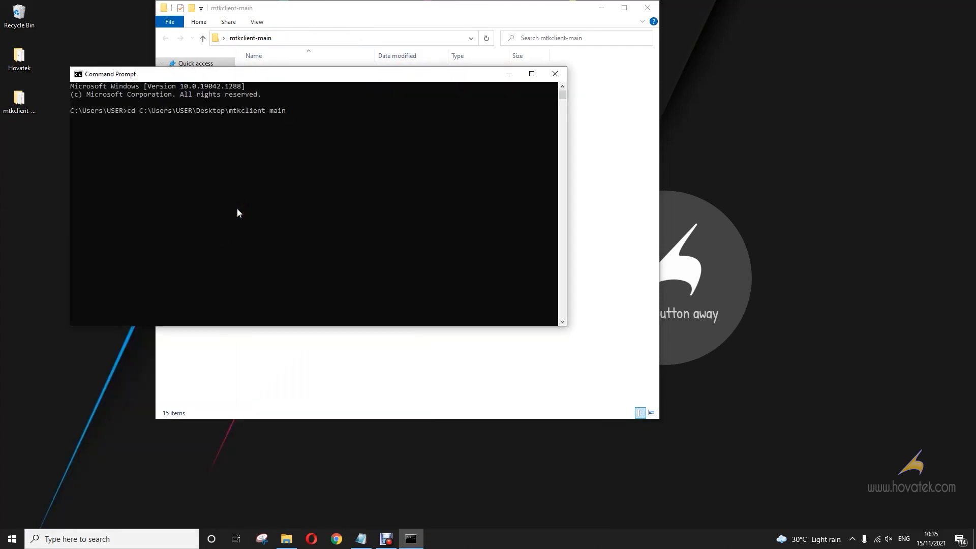
{"action": "key", "text": "Return"}
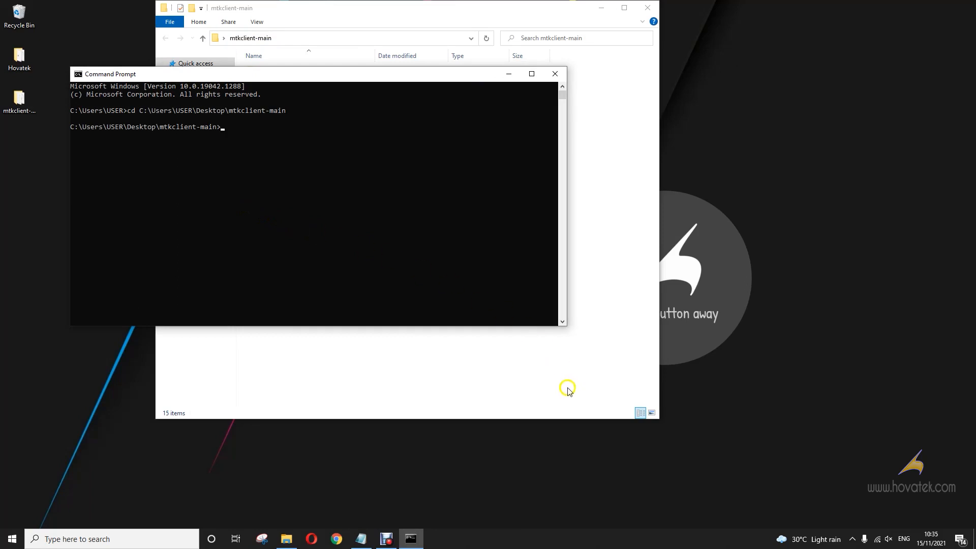
{"action": "mouse_move", "coordinate": [555, 408]}
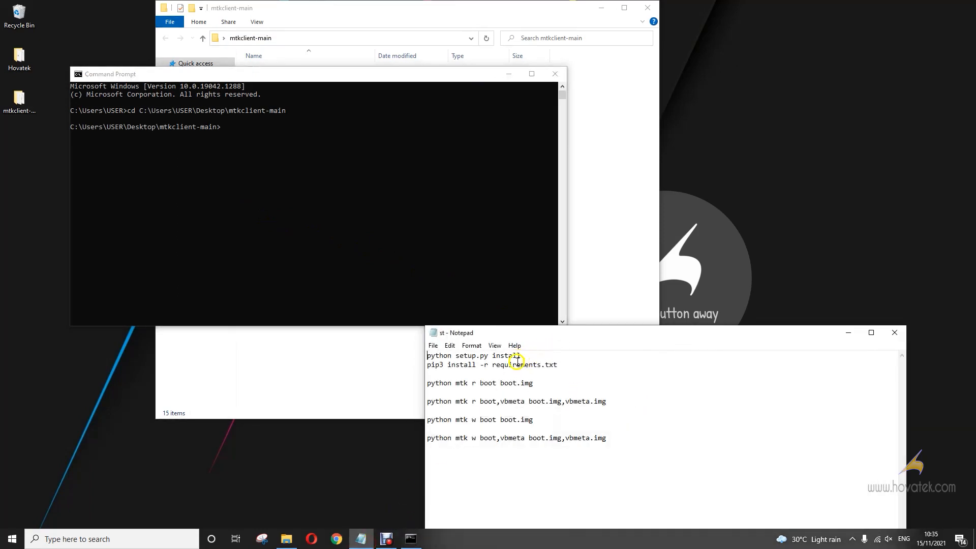
Run 'python setup.py install', adding pycryptodome, pyusb, usb and colorama
{"action": "triple_click", "coordinate": [473, 355]}
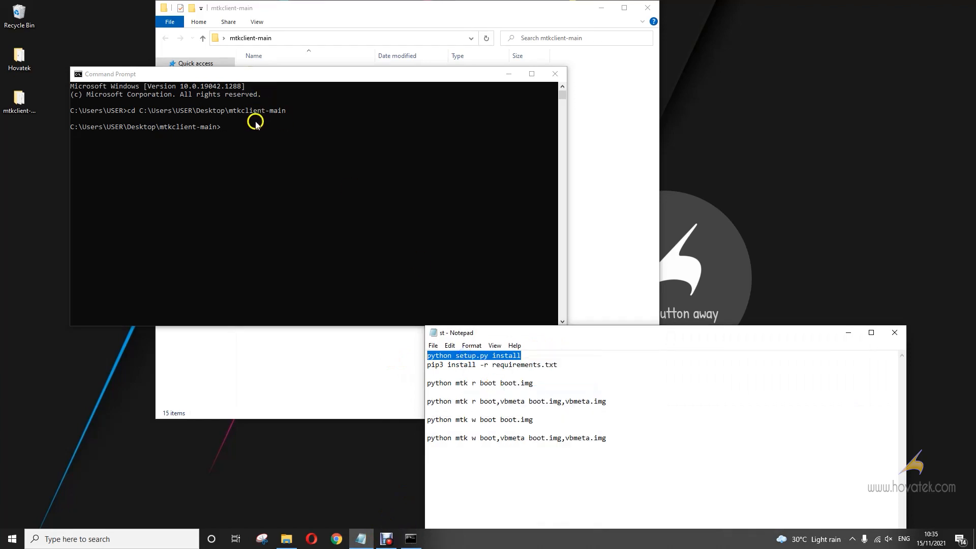
{"action": "type", "text": "python setup.py install"}
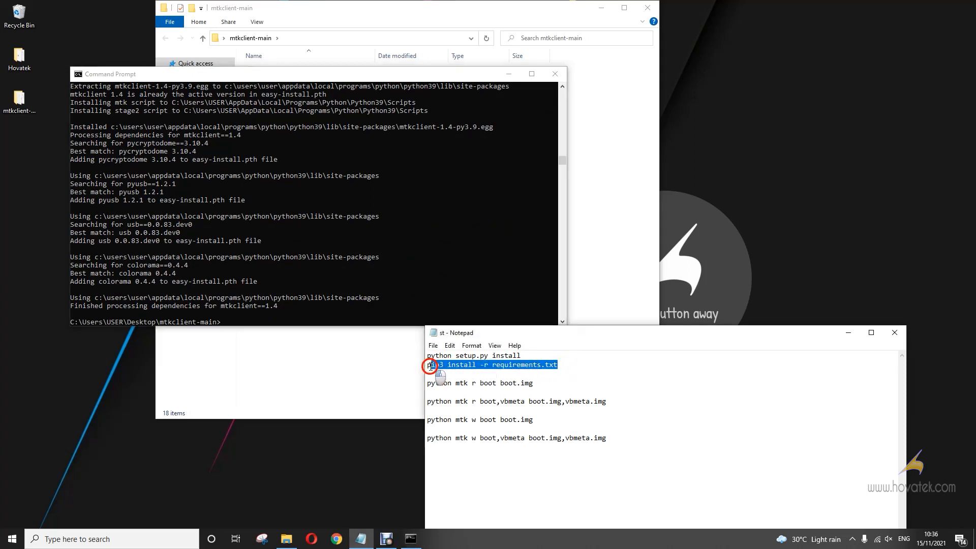
Paste and run 'pip3 install -r requirements.txt', which reports everything already satisfied
{"action": "right_click", "coordinate": [432, 365]}
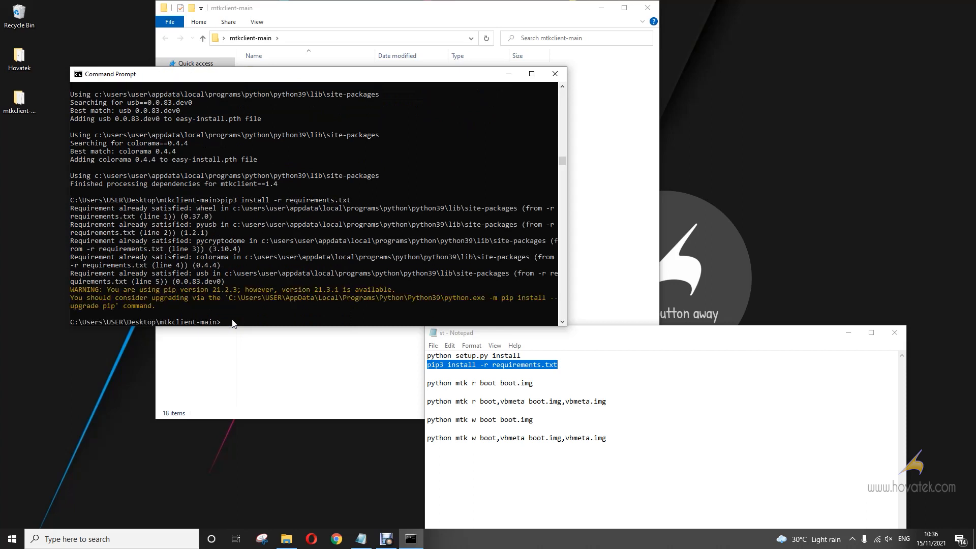
{"action": "mouse_move", "coordinate": [583, 404]}
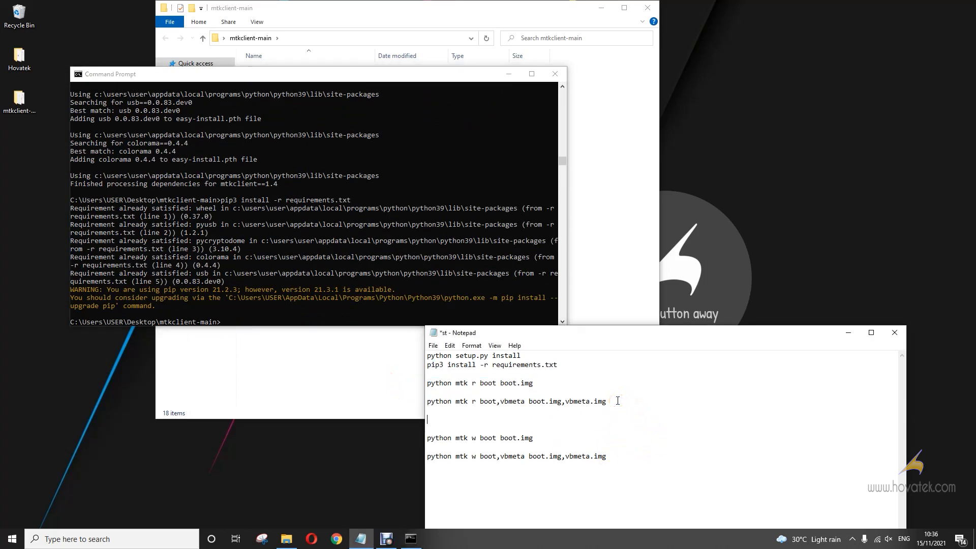
Copy the 'python mtk r boot boot.img' line from the Notepad notes
{"action": "left_click", "coordinate": [530, 401]}
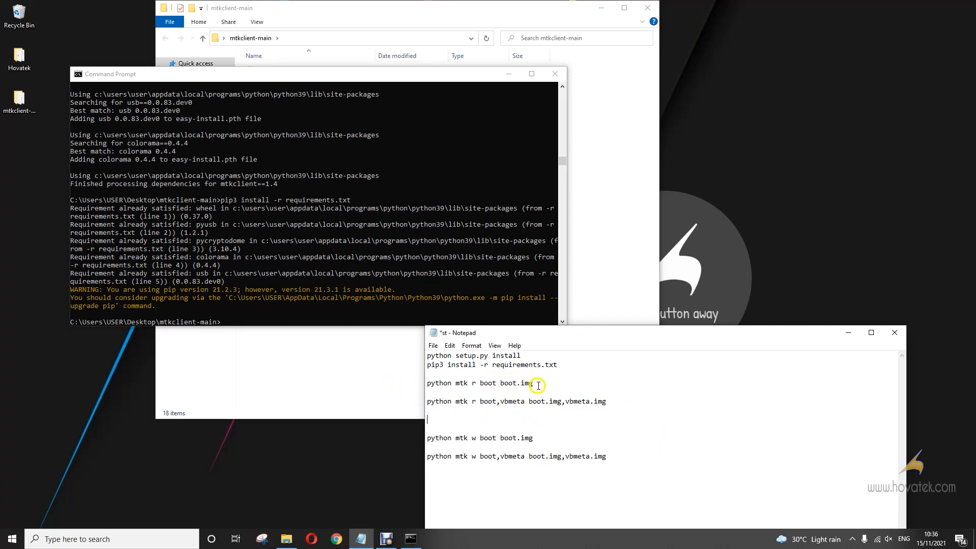
{"action": "triple_click", "coordinate": [480, 382]}
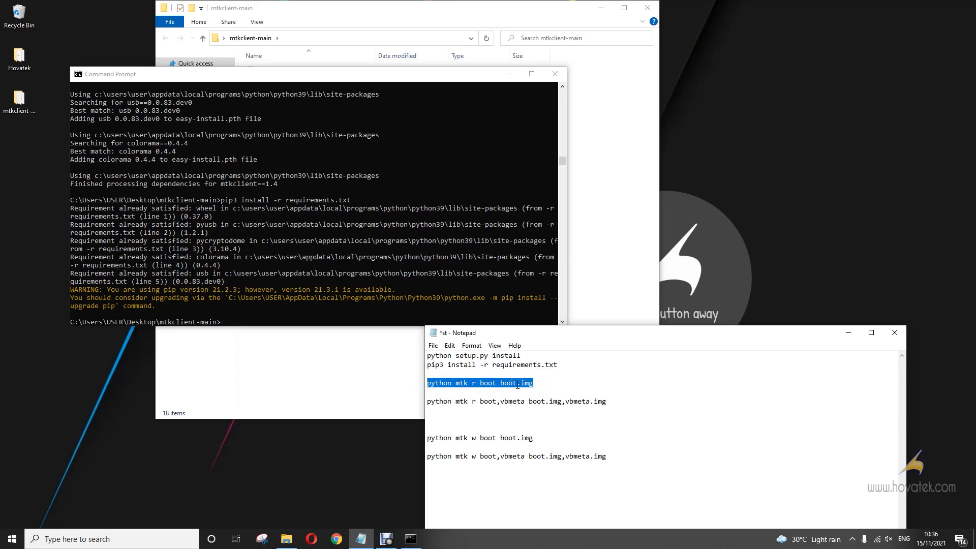
{"action": "right_click", "coordinate": [509, 383]}
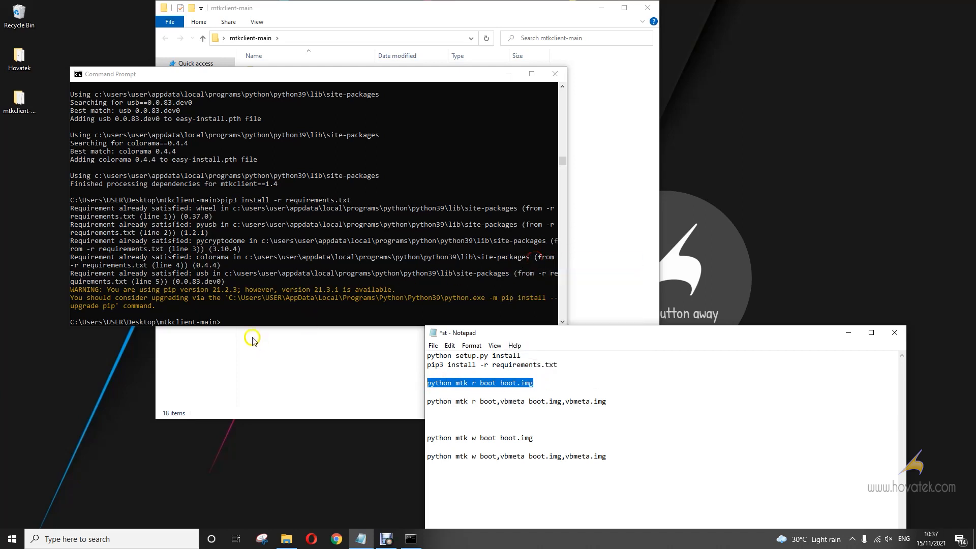
{"action": "left_click", "coordinate": [249, 322]}
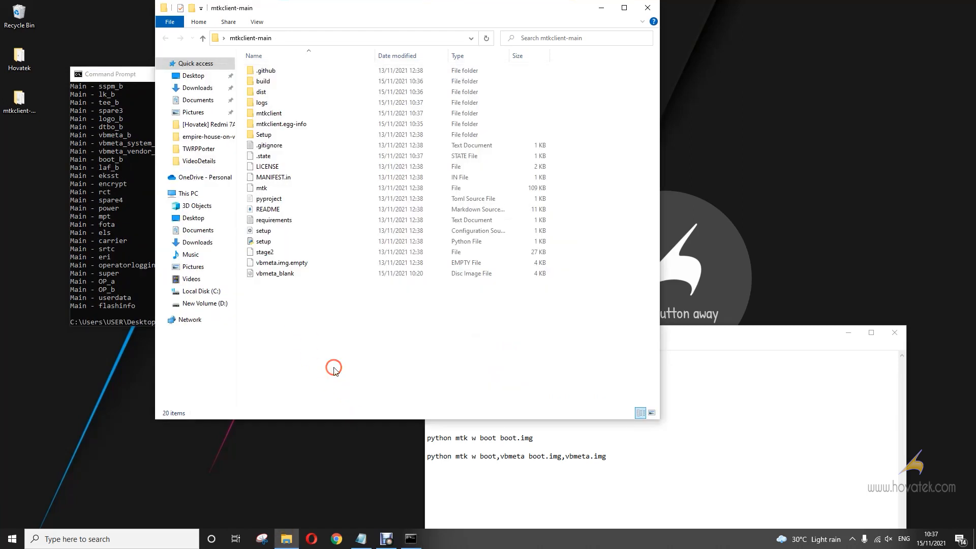
{"action": "mouse_move", "coordinate": [325, 209]}
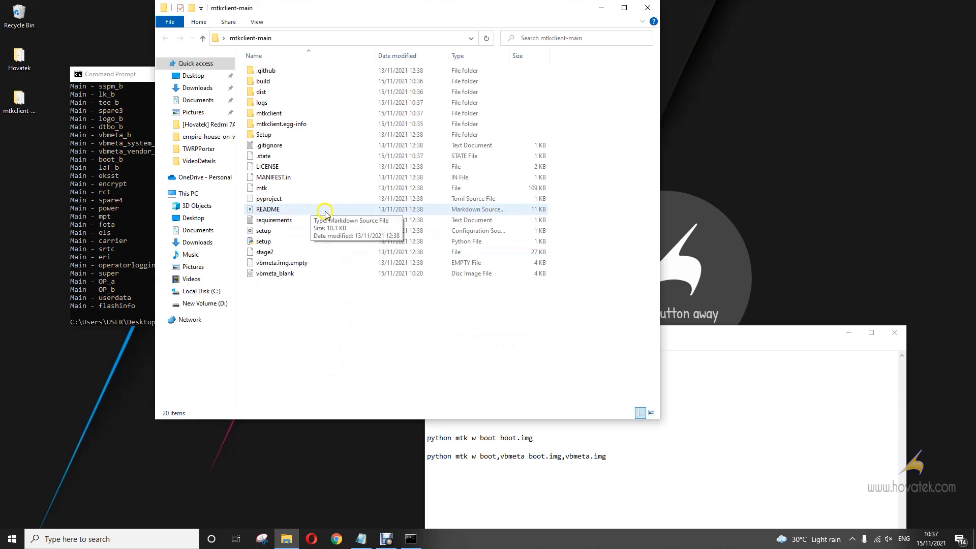
{"action": "mouse_move", "coordinate": [345, 17]}
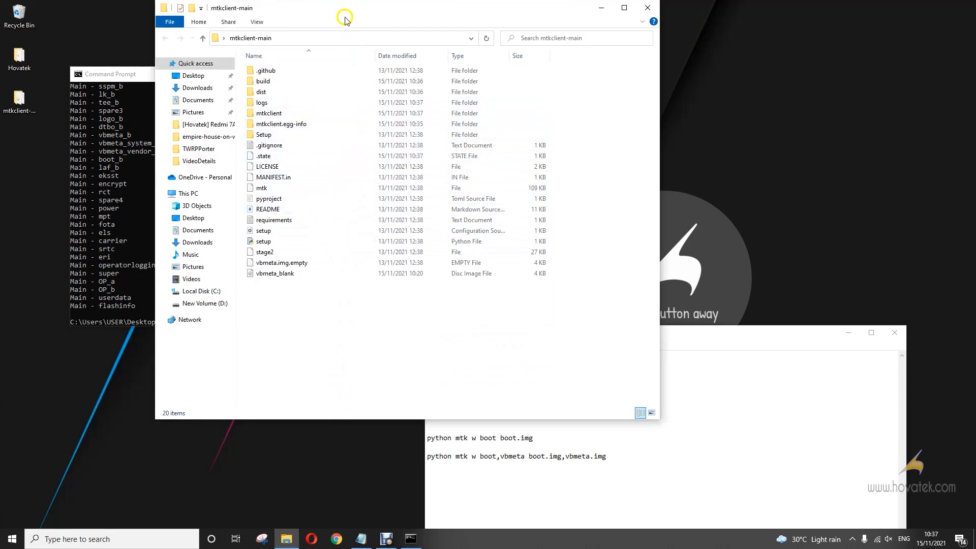
{"action": "mouse_move", "coordinate": [371, 15]}
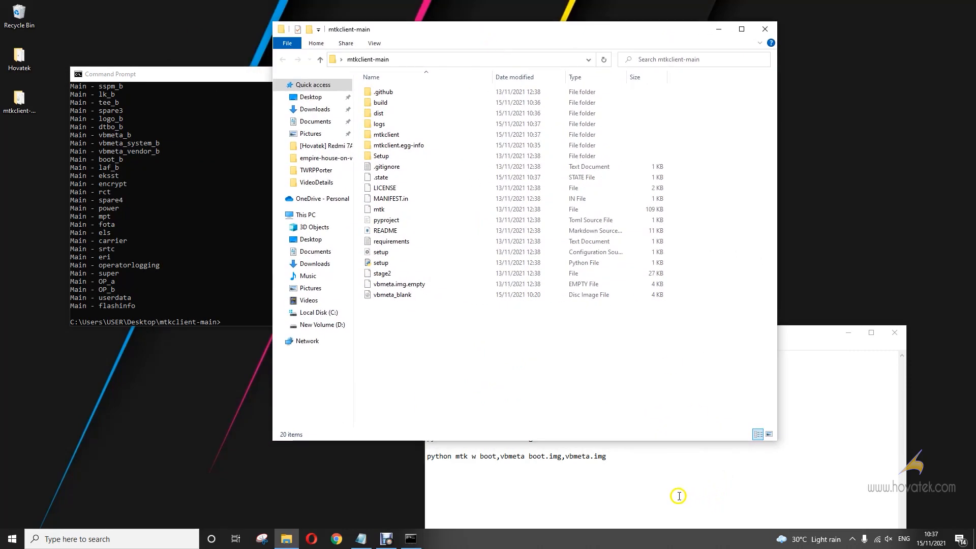
{"action": "mouse_move", "coordinate": [606, 487]}
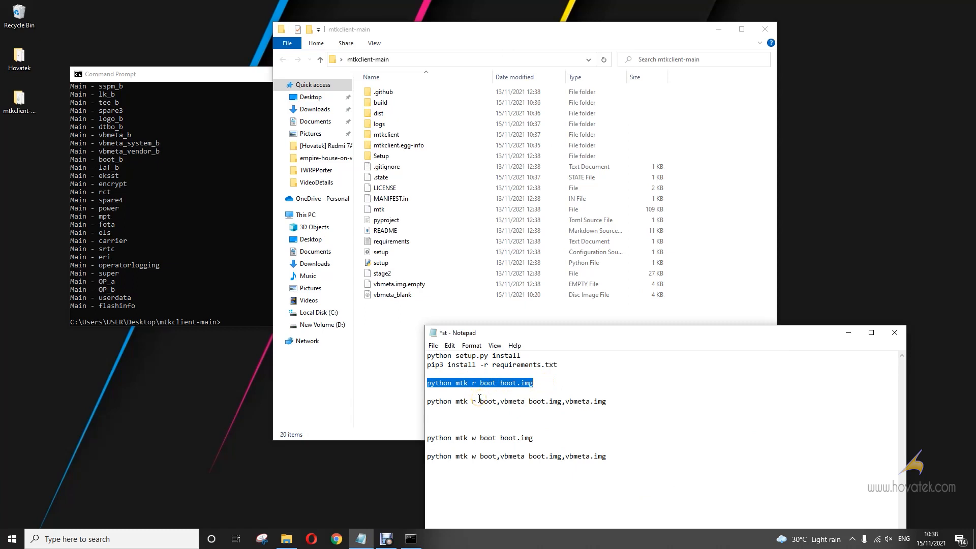
Run 'python mtk r boot boot.img' and retry after the struct.error traceback
{"action": "right_click", "coordinate": [479, 383]}
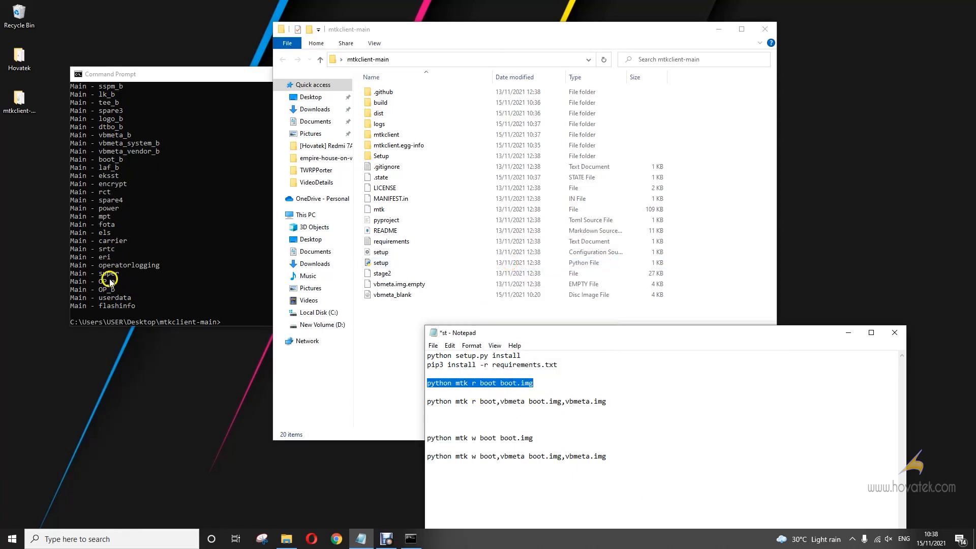
{"action": "type", "text": "python mtk r boot boot.img"}
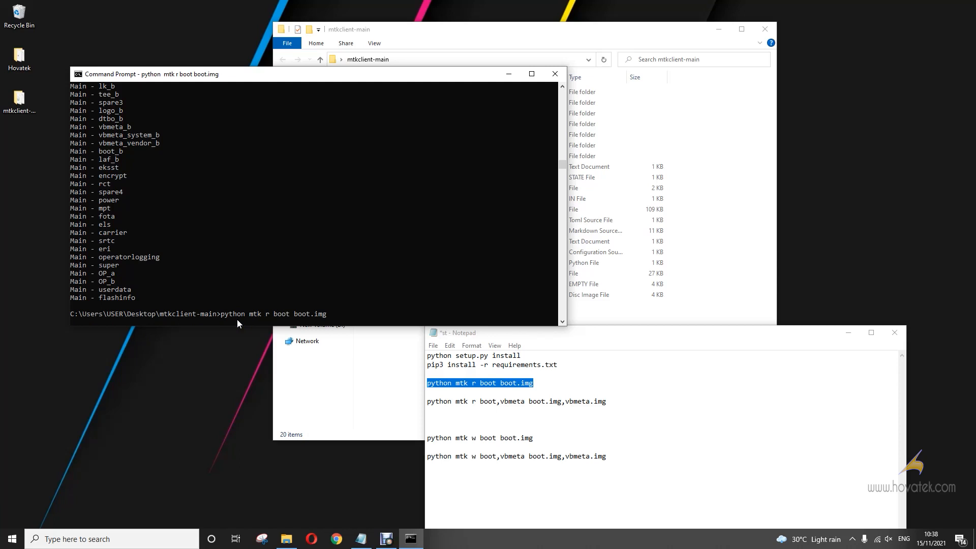
{"action": "key", "text": "Return"}
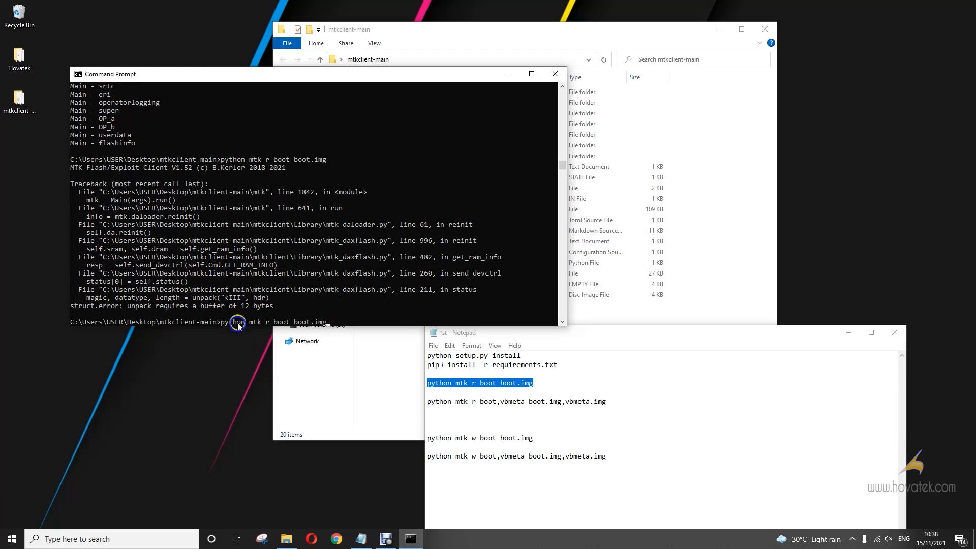
{"action": "key", "text": "Return"}
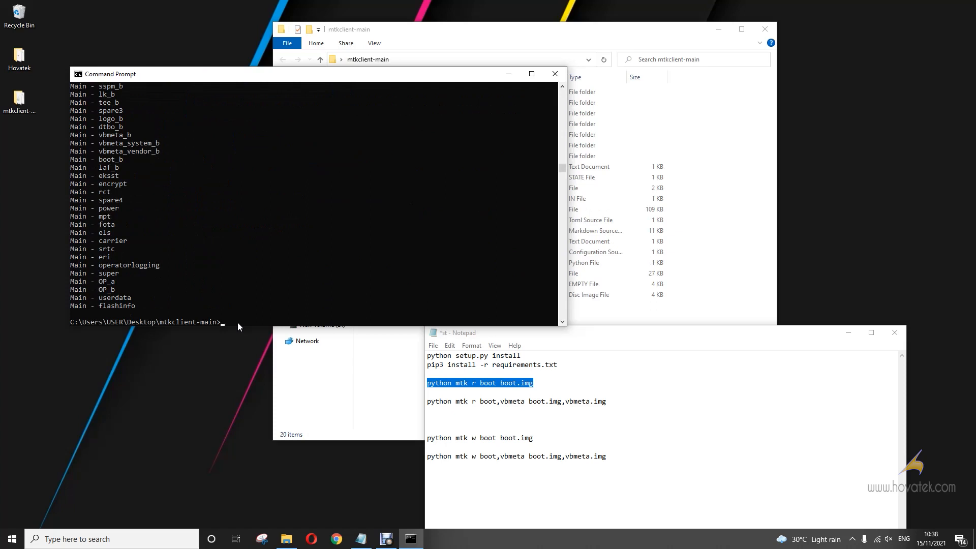
Scroll the console's Available partitions list to locate boot_a and boot_b
{"action": "scroll", "scroll_direction": "up", "scroll_amount": 3}
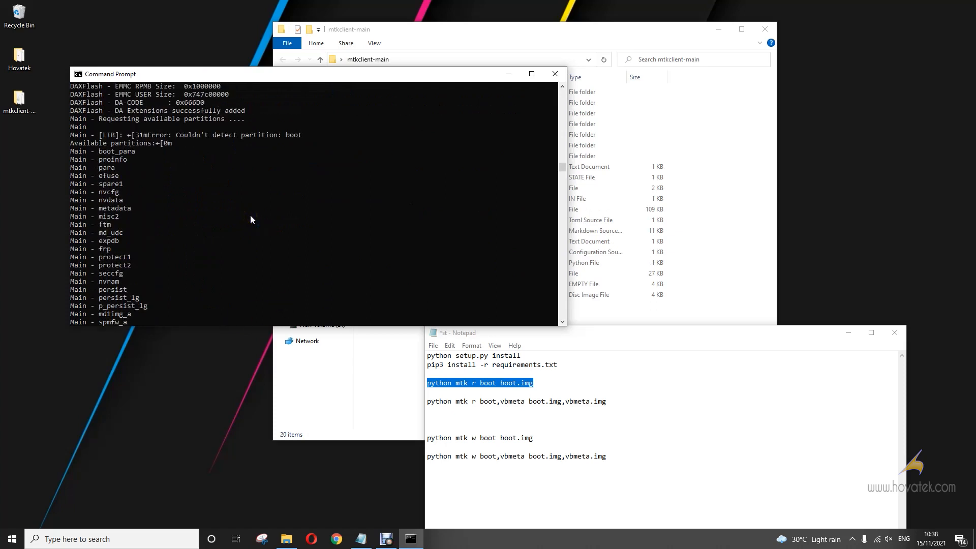
{"action": "scroll", "scroll_direction": "down", "scroll_amount": 3}
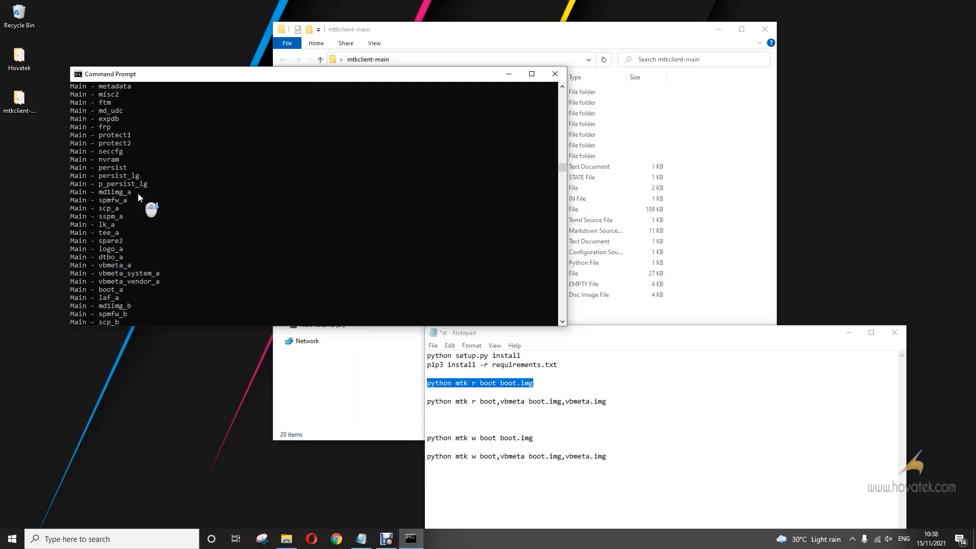
{"action": "scroll", "scroll_direction": "down", "scroll_amount": 3}
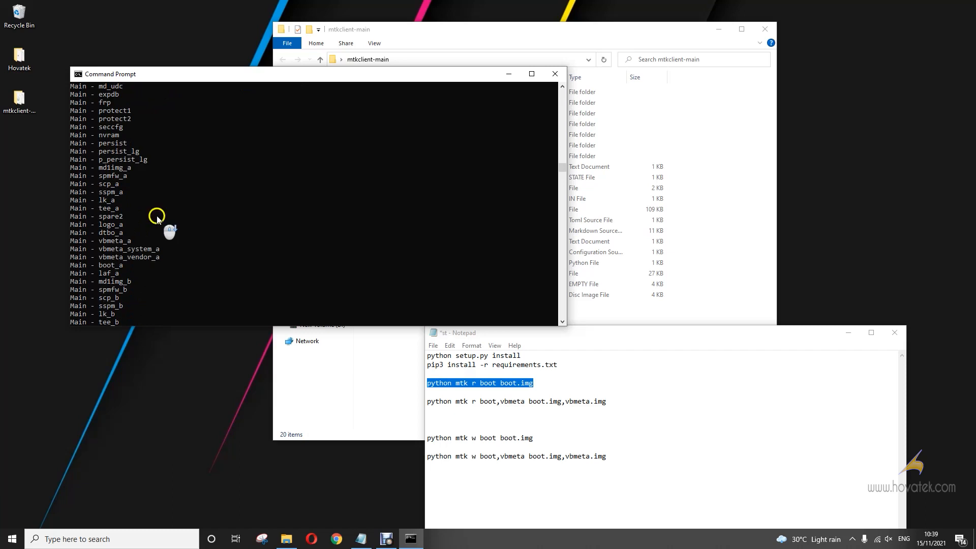
{"action": "scroll", "scroll_direction": "down", "scroll_amount": 3}
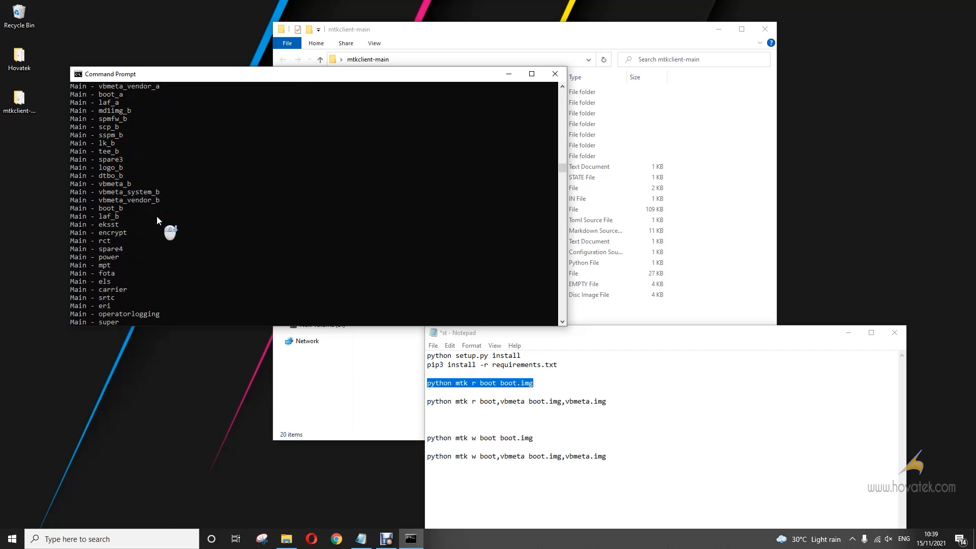
{"action": "scroll", "scroll_direction": "up", "scroll_amount": 3}
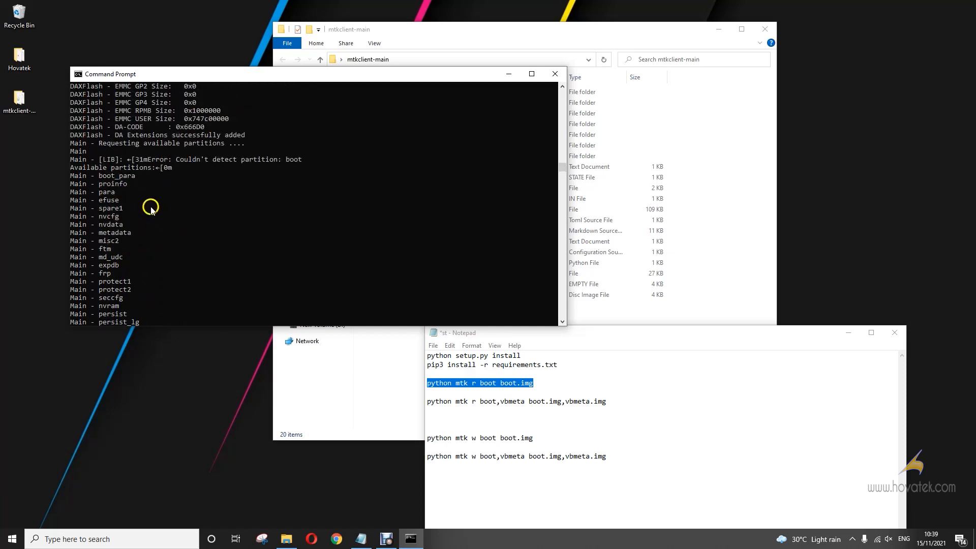
{"action": "mouse_move", "coordinate": [134, 252]}
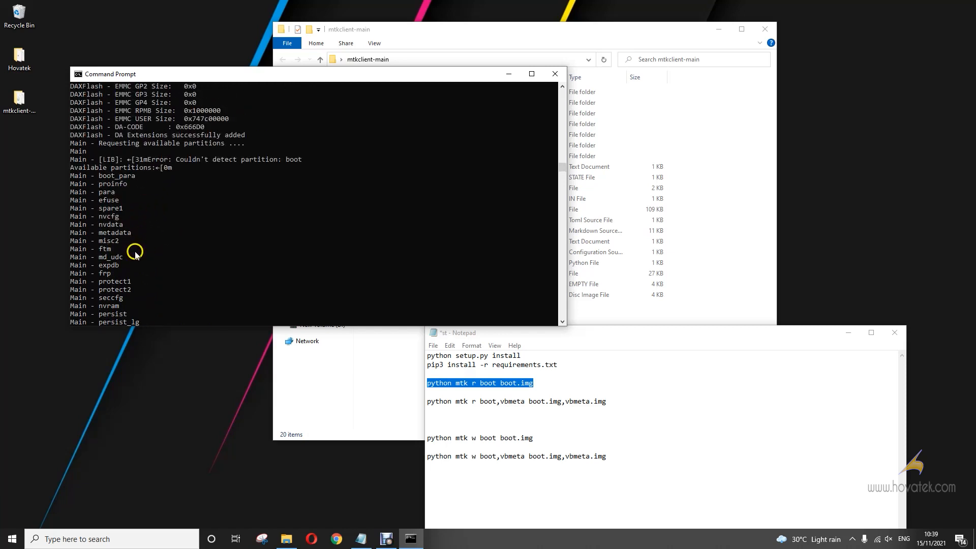
{"action": "scroll", "scroll_direction": "down", "scroll_amount": 3}
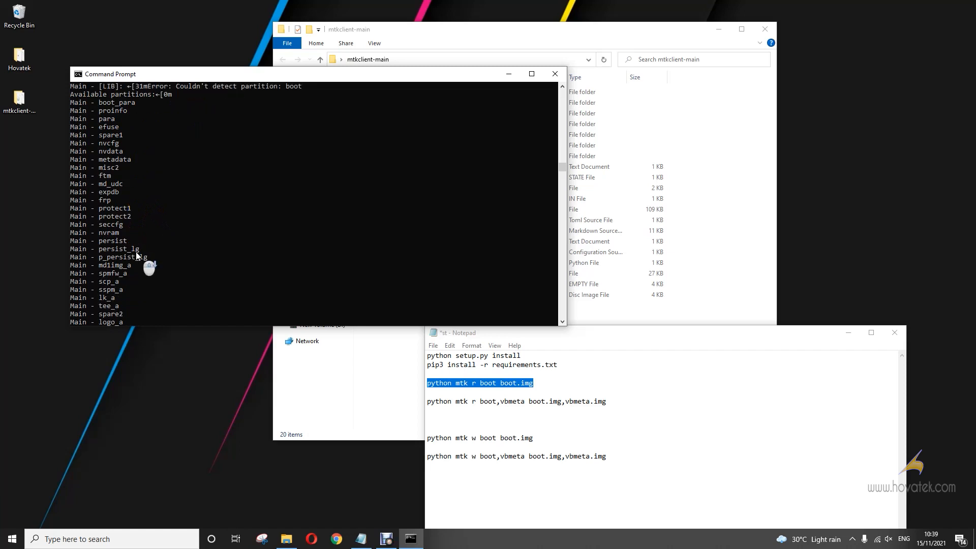
{"action": "scroll", "scroll_direction": "down", "scroll_amount": 3}
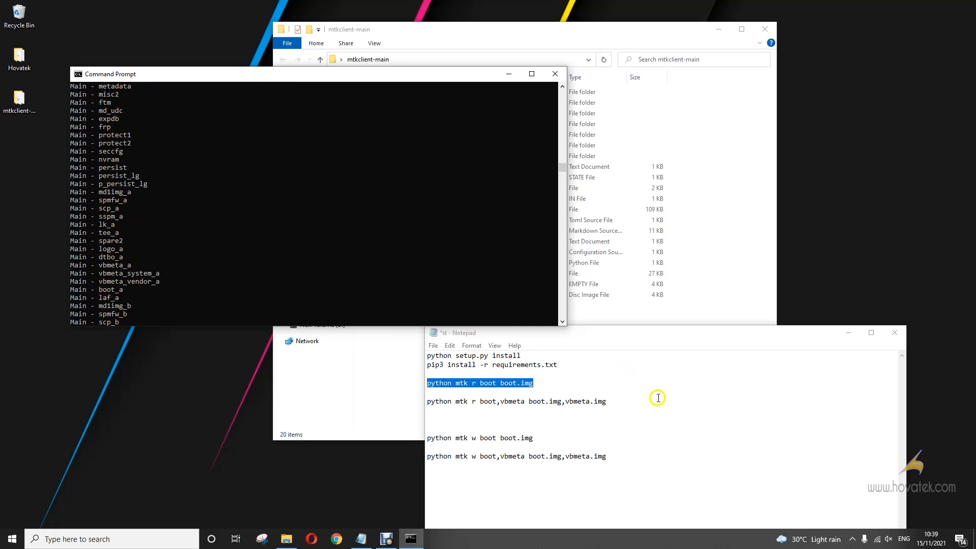
Change the Notepad boot read command to boot_a and select the line to copy
{"action": "left_click", "coordinate": [513, 437]}
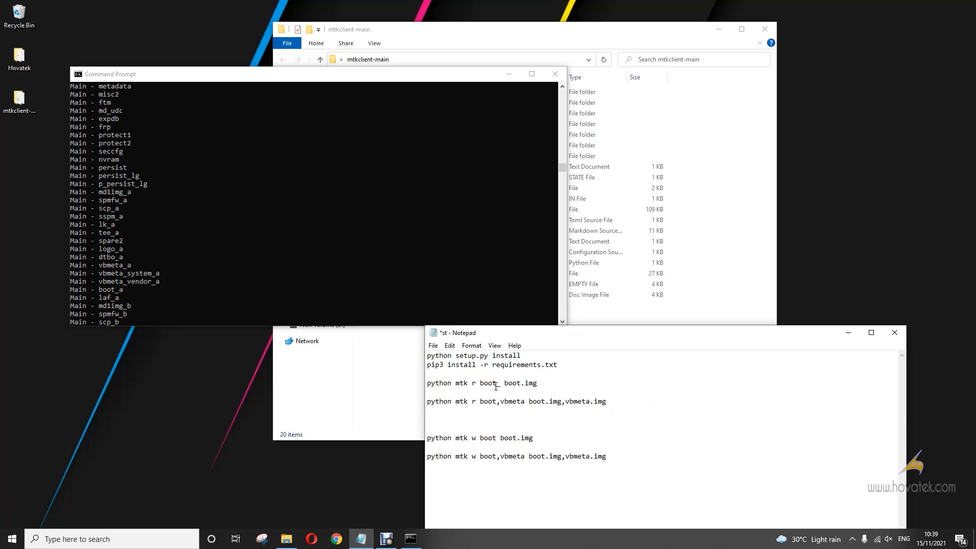
{"action": "type", "text": "_a"}
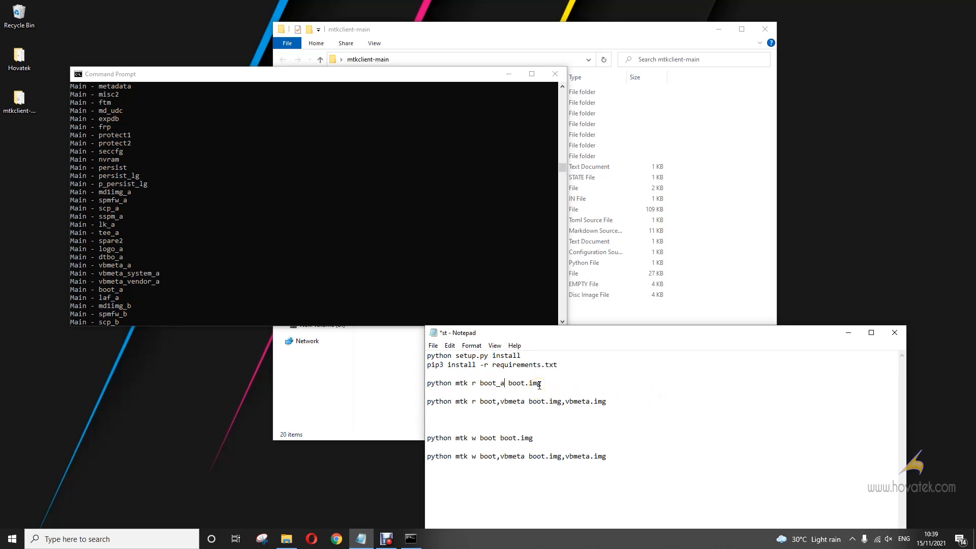
{"action": "double_click", "coordinate": [524, 383]}
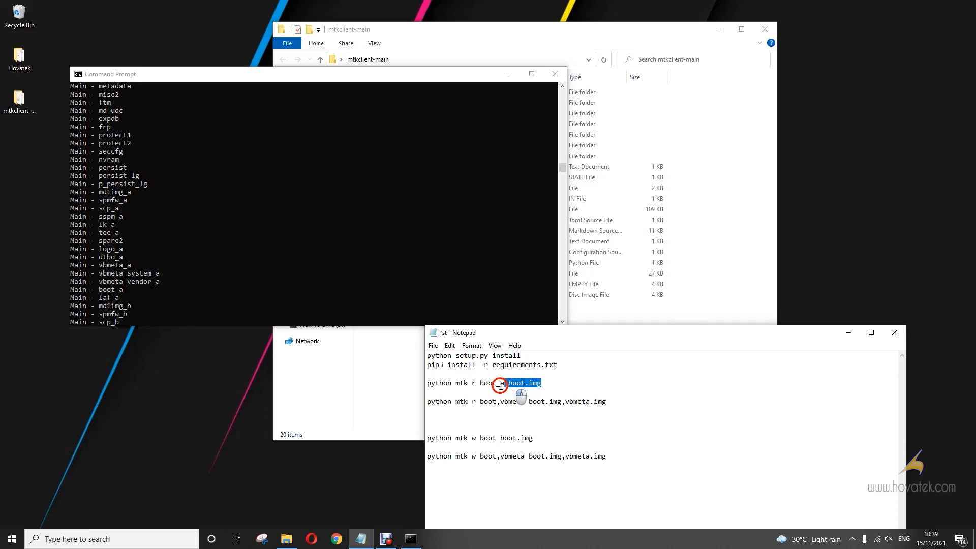
{"action": "right_click", "coordinate": [483, 382]}
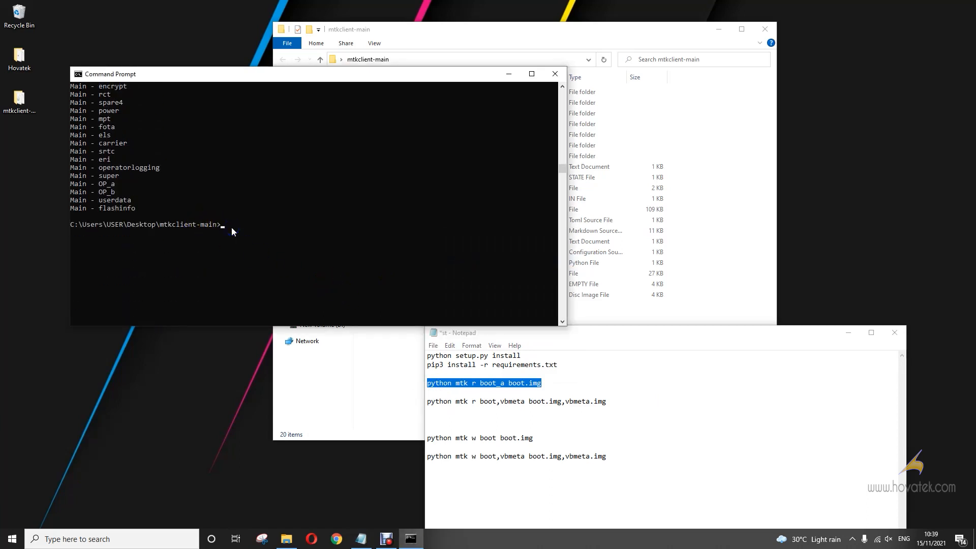
Run the pasted boot_a read, producing a 32,768 KB boot image in mtkclient-main
{"action": "key", "text": "Return"}
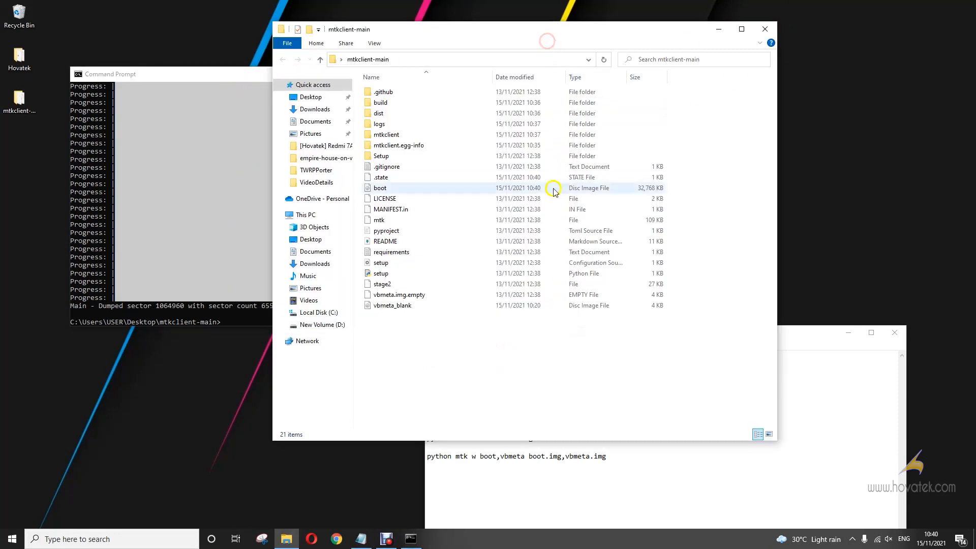
Select the 32,768 KB boot image in Explorer and scroll the console toward vbmeta_a
{"action": "left_click", "coordinate": [380, 187]}
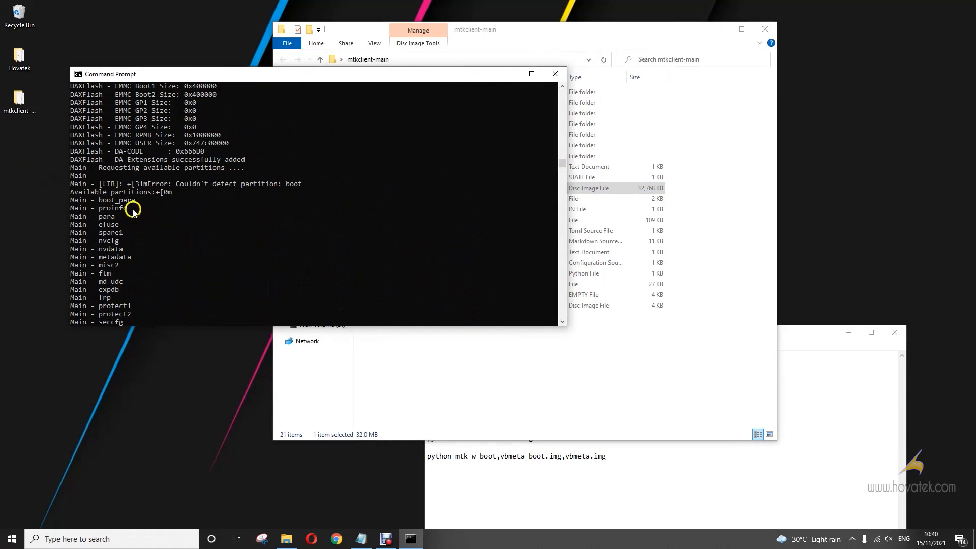
{"action": "scroll", "scroll_direction": "down", "scroll_amount": 3}
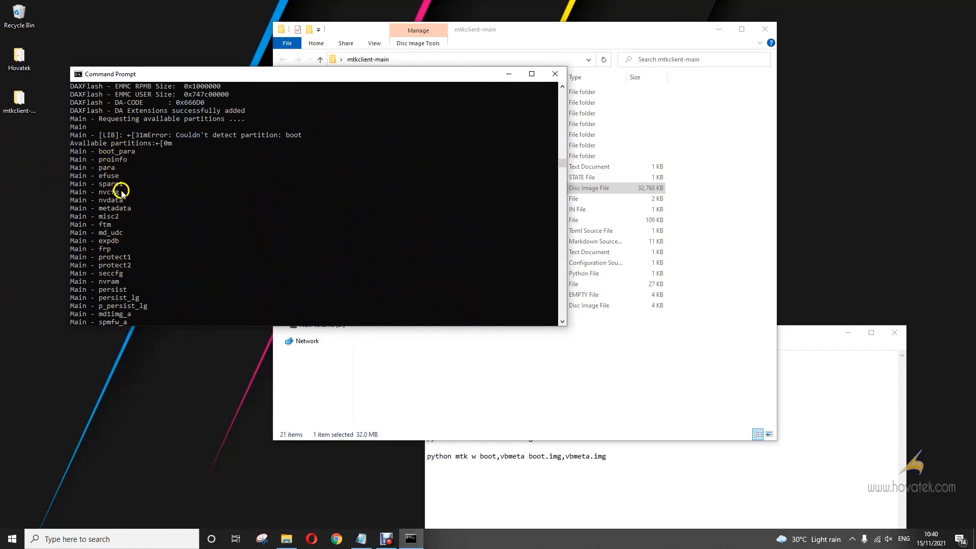
{"action": "scroll", "scroll_direction": "down", "scroll_amount": 3}
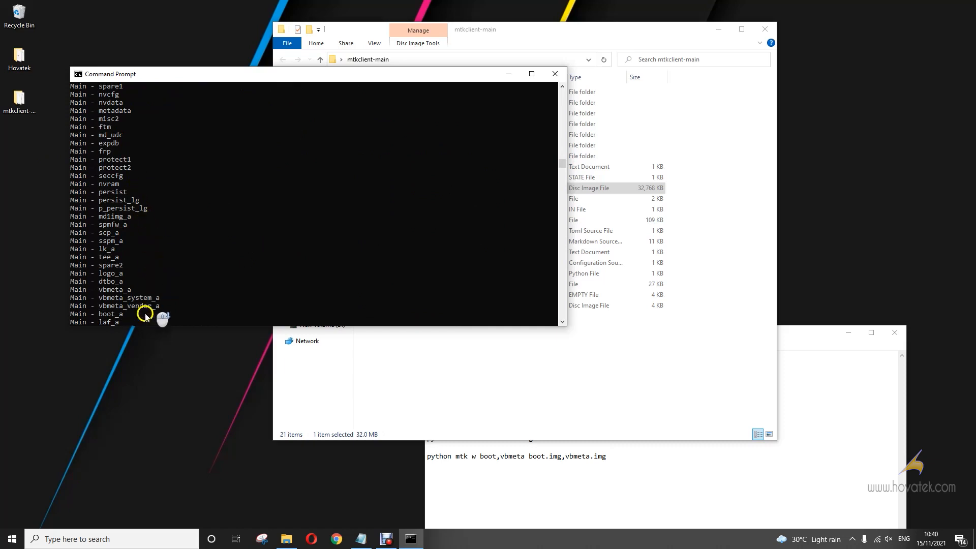
{"action": "mouse_move", "coordinate": [152, 298]}
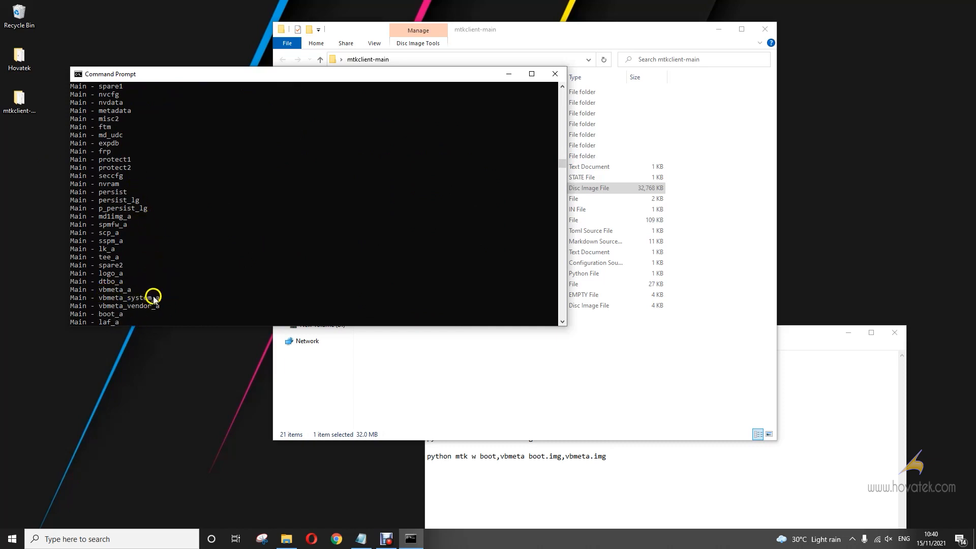
{"action": "mouse_move", "coordinate": [605, 350]}
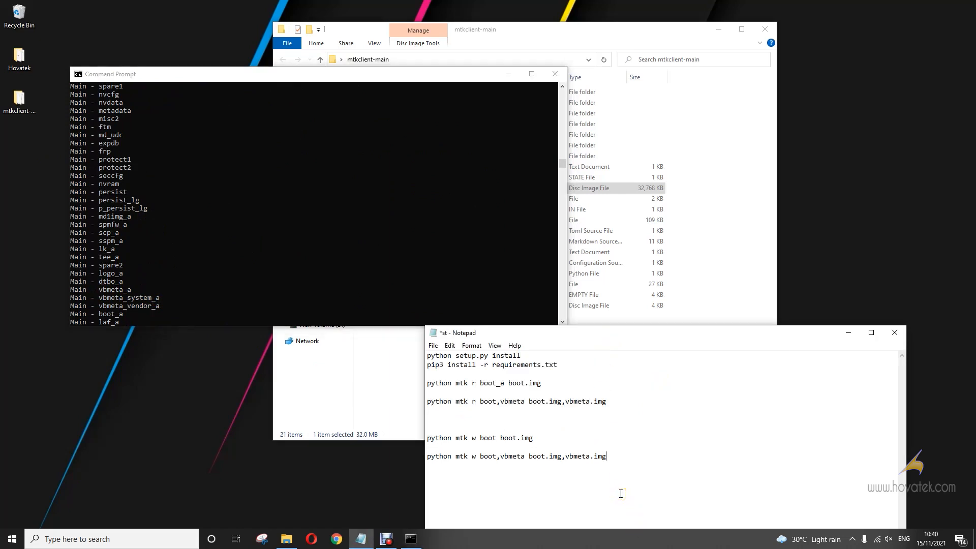
{"action": "mouse_move", "coordinate": [565, 430]}
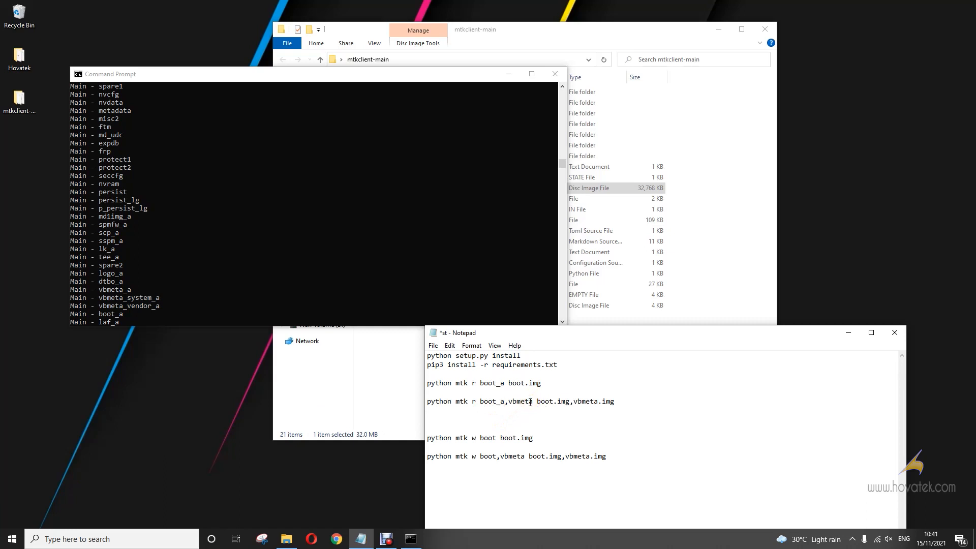
Edit the Notepad command to read boot_a,vbmeta_a and select the whole line
{"action": "type", "text": "_a"}
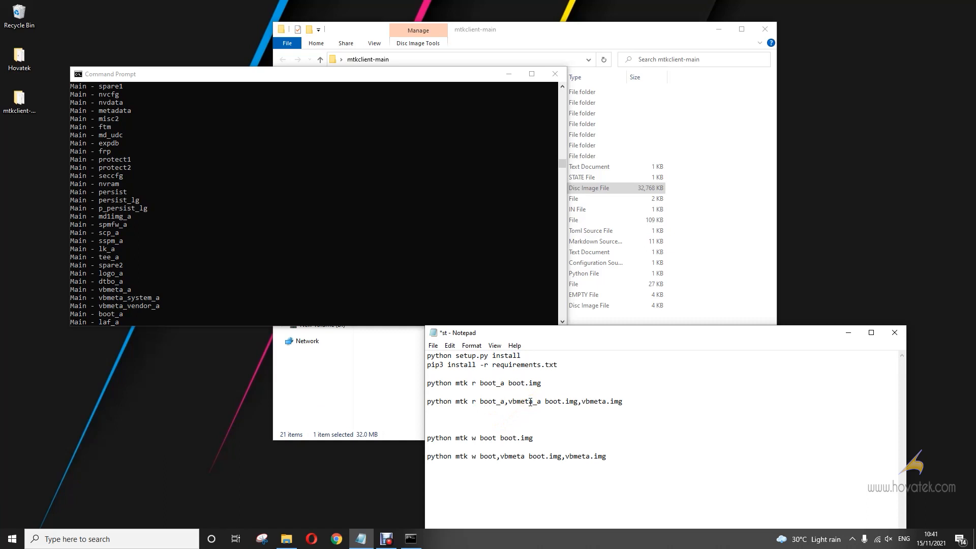
{"action": "mouse_move", "coordinate": [541, 405]}
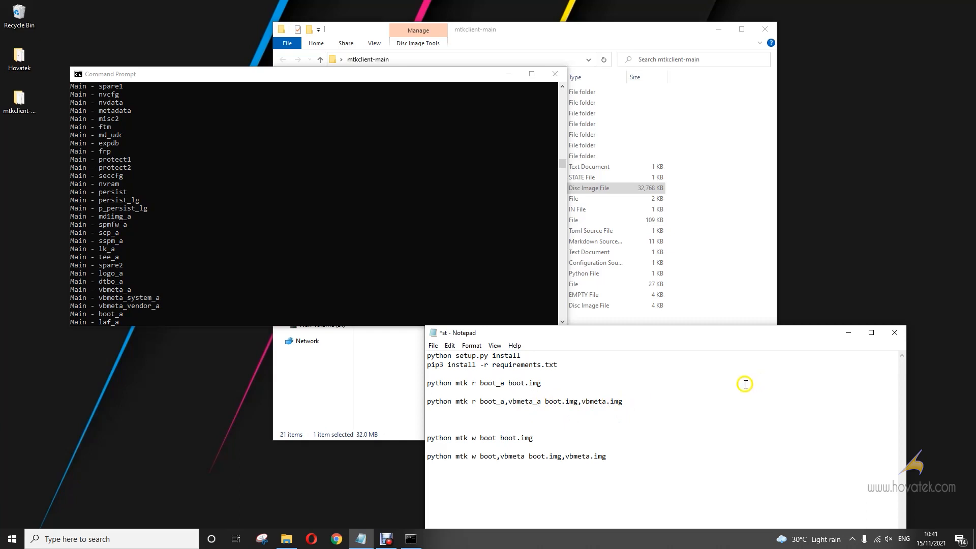
{"action": "mouse_move", "coordinate": [476, 407]}
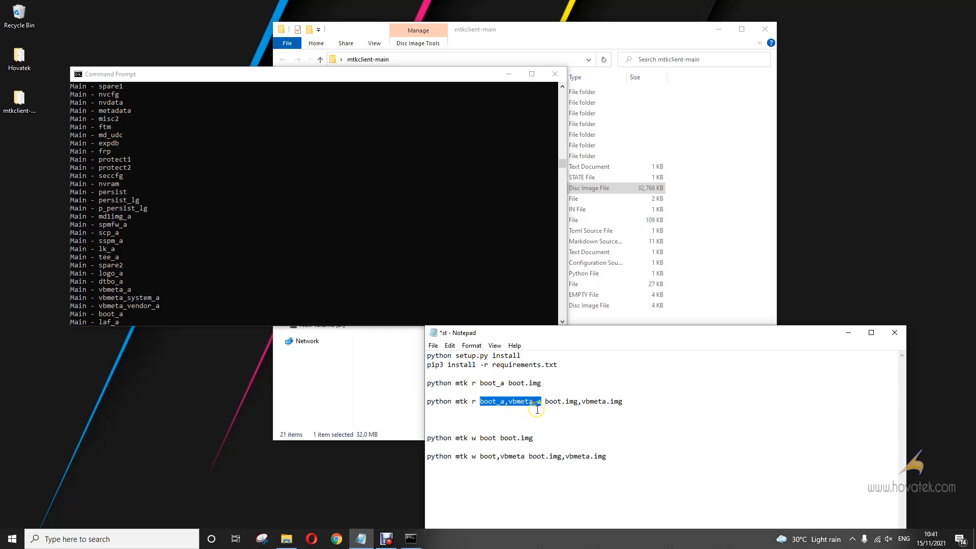
{"action": "left_click", "coordinate": [498, 401]}
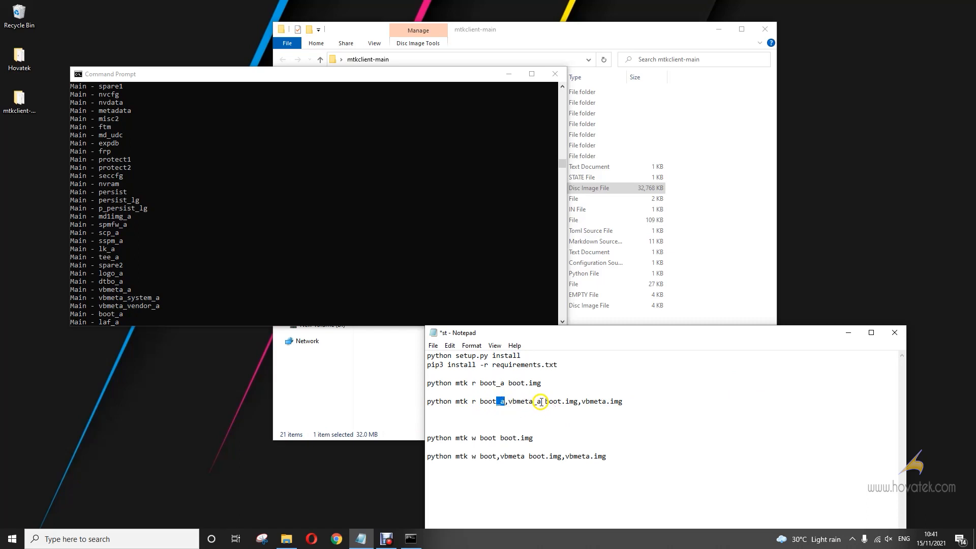
{"action": "left_click", "coordinate": [540, 401]}
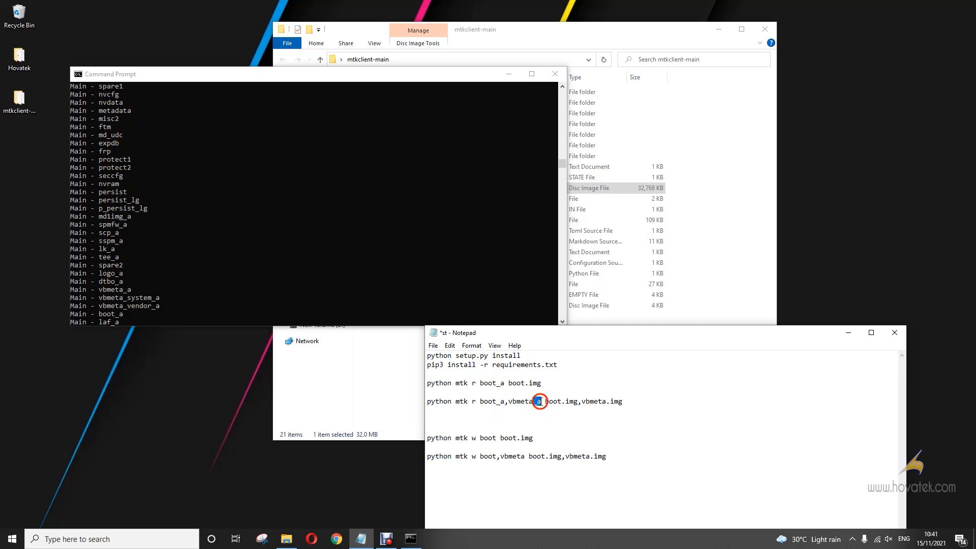
{"action": "mouse_move", "coordinate": [525, 400]}
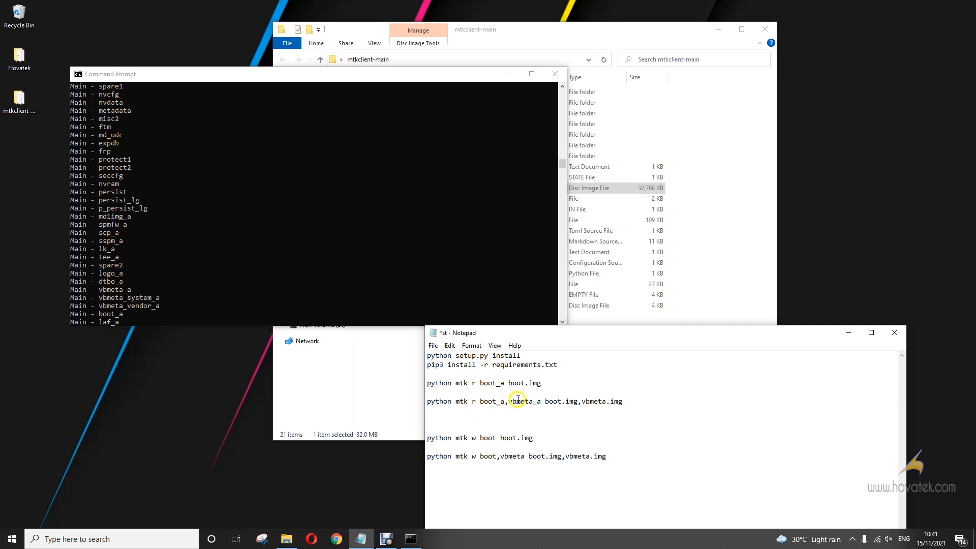
{"action": "mouse_move", "coordinate": [613, 407]}
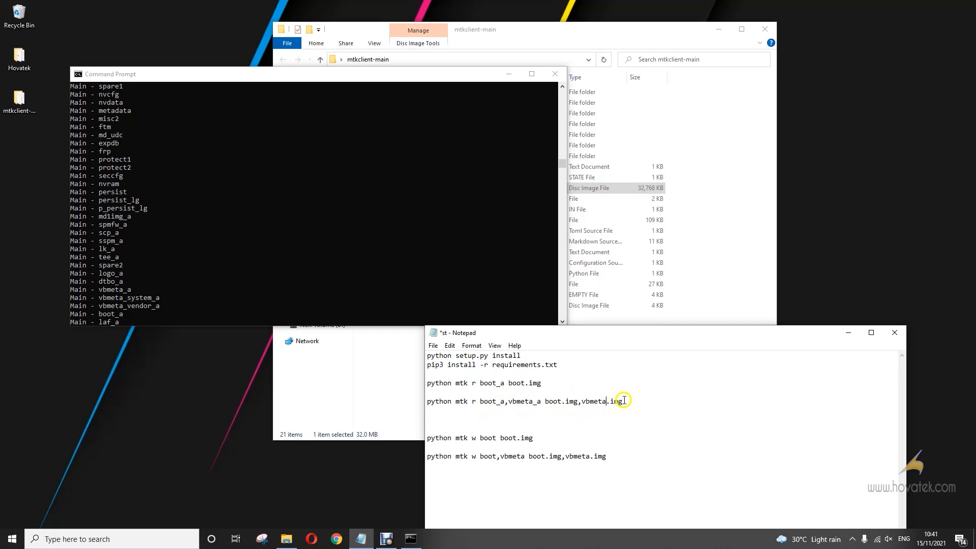
{"action": "triple_click", "coordinate": [525, 401]}
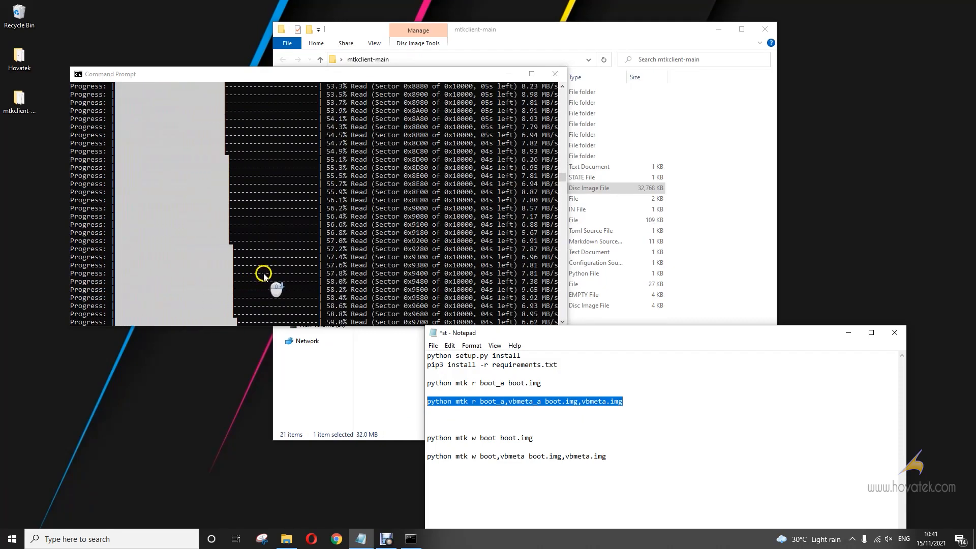
{"action": "mouse_move", "coordinate": [554, 180]}
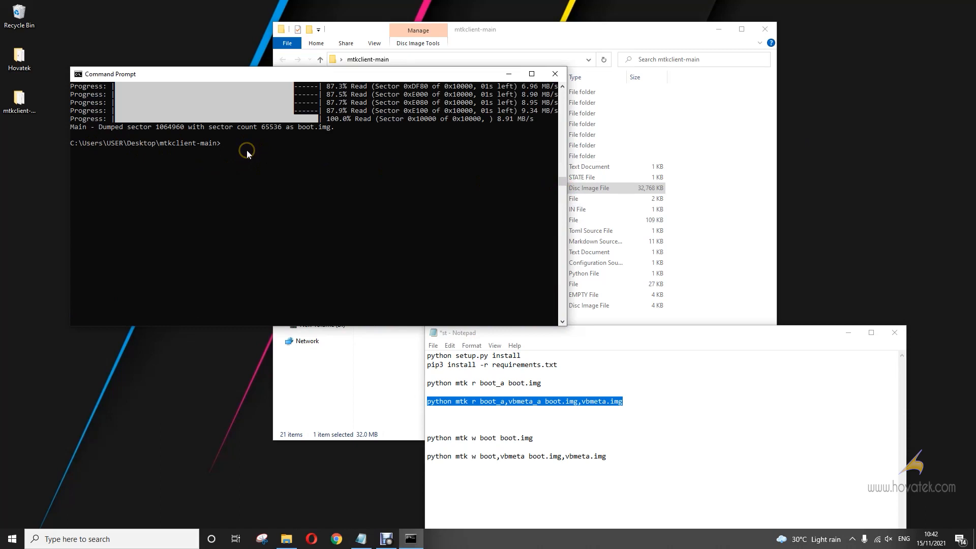
{"action": "mouse_move", "coordinate": [247, 153]}
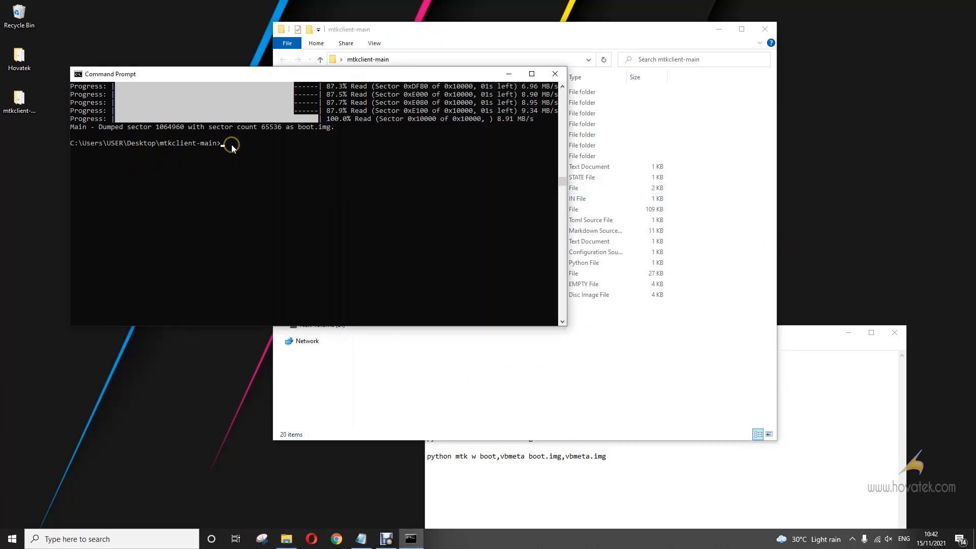
Run 'python mtk r boot_a,vbmeta_a boot.img,vbmeta.img' to dump both partitions
{"action": "type", "text": "python mtk r boot_a,vbmeta_a boot.img,vbmeta.img"}
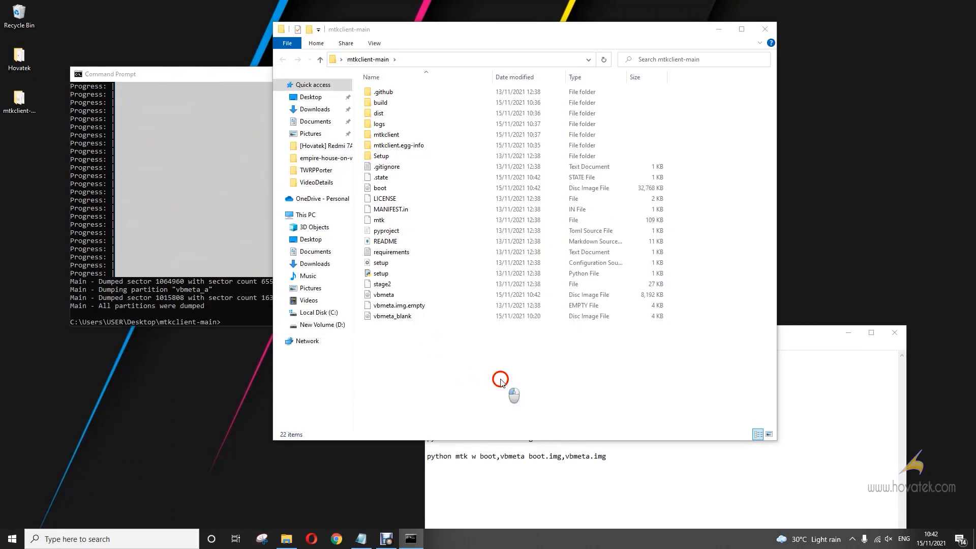
Confirm vbmeta.img at 8,192 KB and boot.img at 32,768 KB in mtkclient-main
{"action": "left_click", "coordinate": [383, 295]}
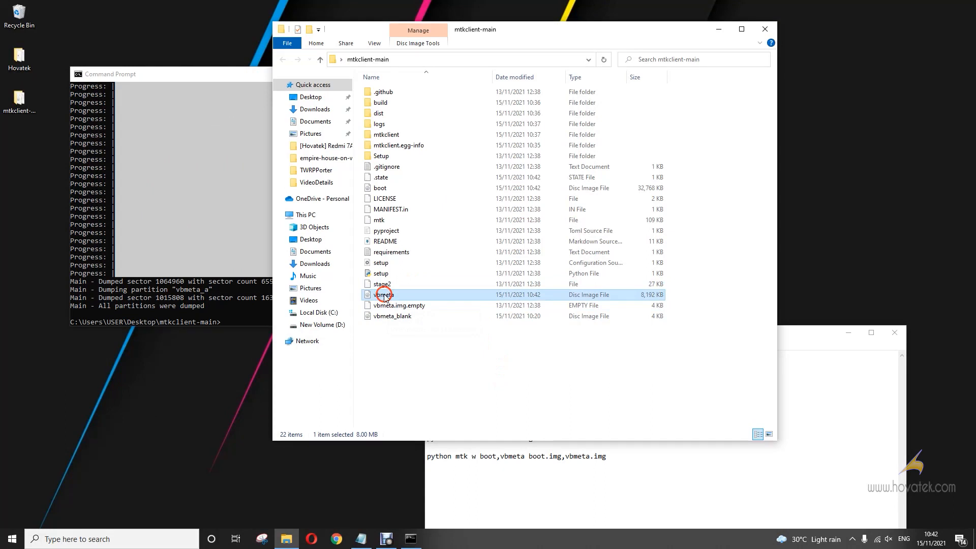
{"action": "left_click", "coordinate": [380, 187]}
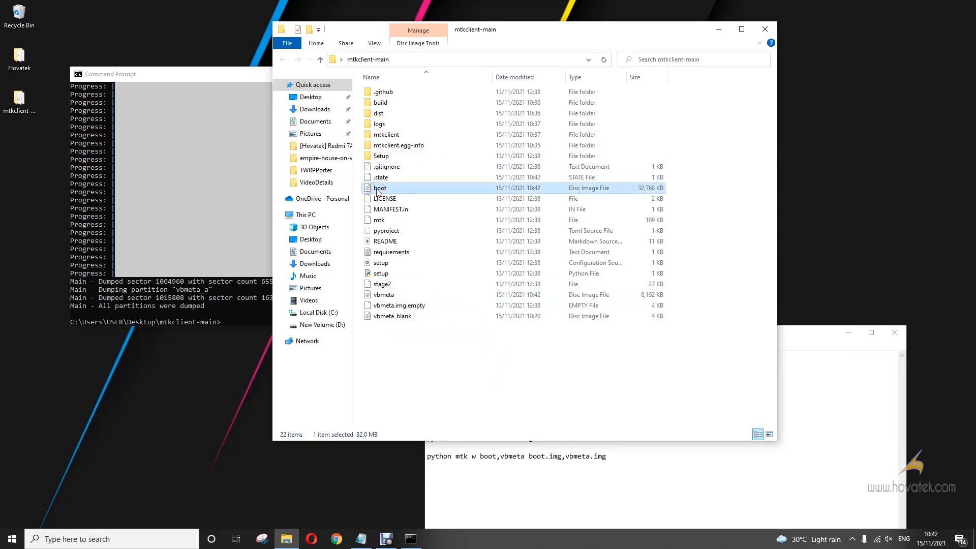